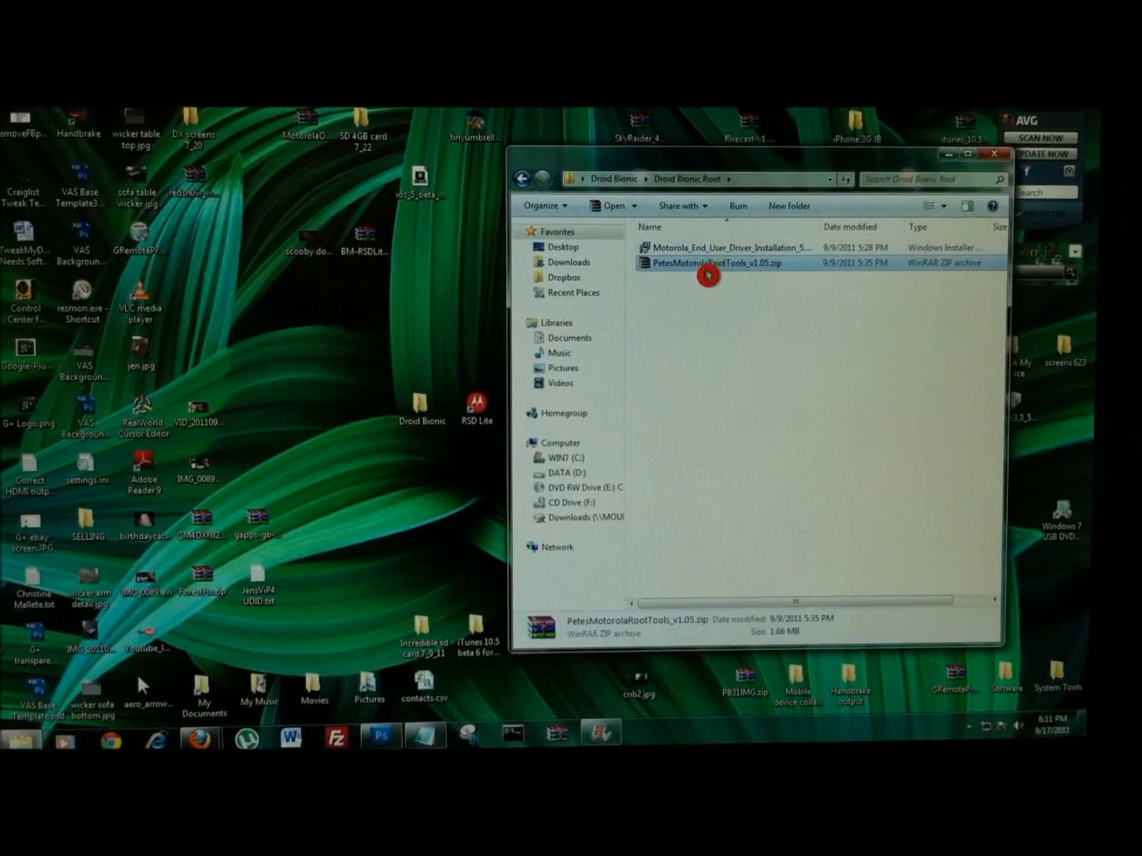
Move PetesMotorolaRootTools_v1.05.zip from the Droid Bionic Root folder onto the desktop
{"action": "left_click_drag", "start_coordinate": [706, 263], "coordinate": [454, 346]}
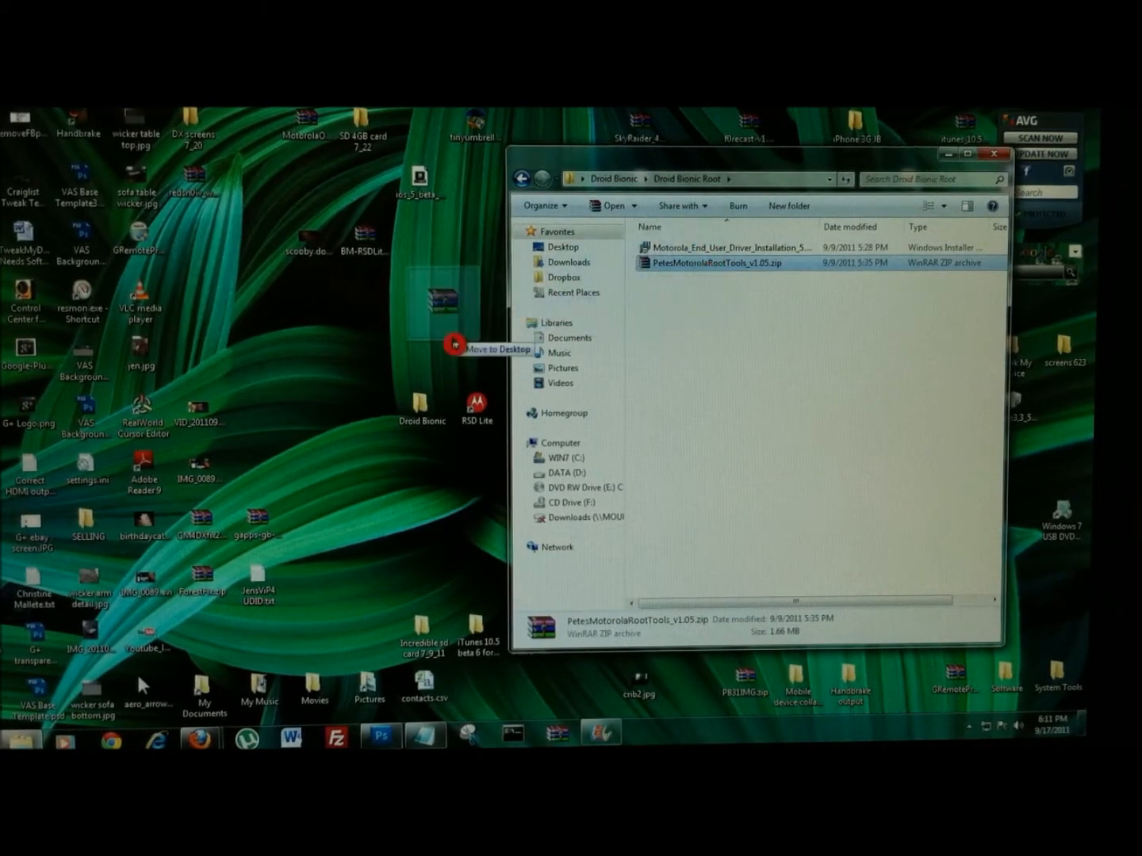
{"action": "left_click_drag", "start_coordinate": [722, 263], "coordinate": [421, 310]}
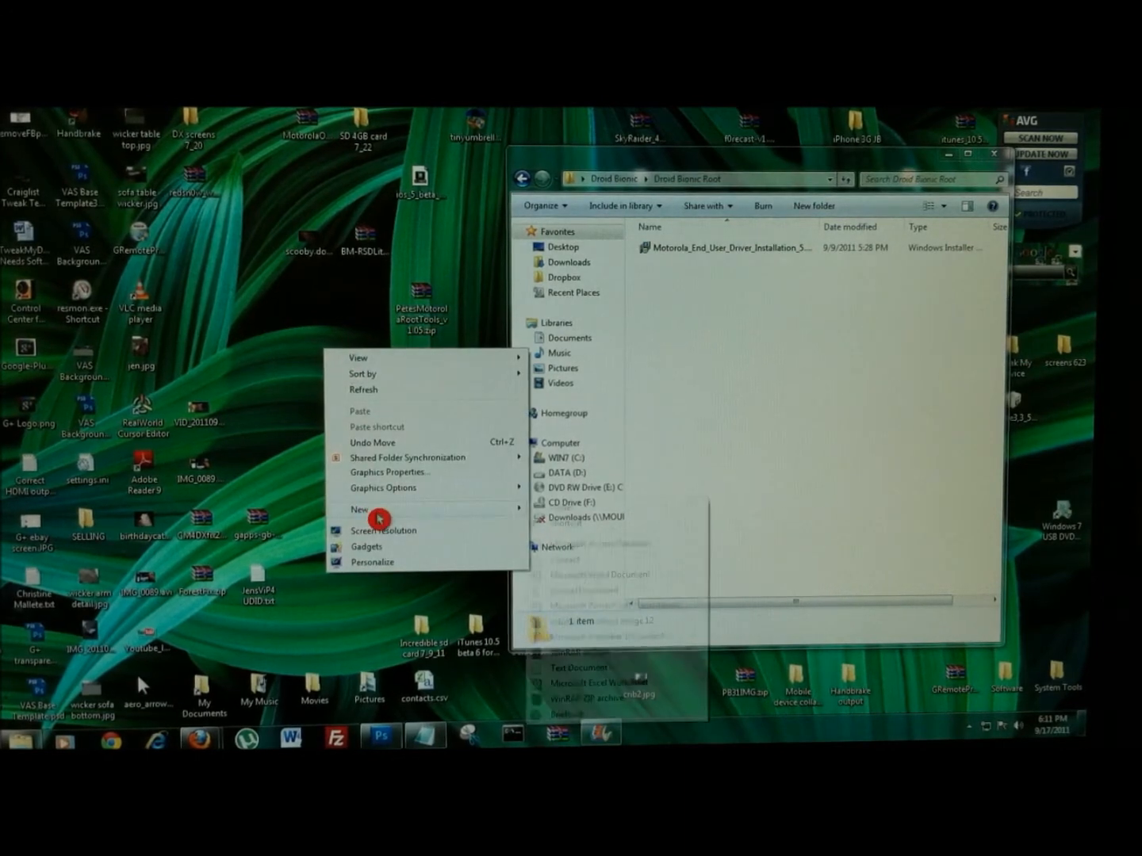
Create a desktop folder named Pete with the extracted tools and launch Pete's Motorola Root Tools.exe
{"action": "left_click", "coordinate": [358, 509]}
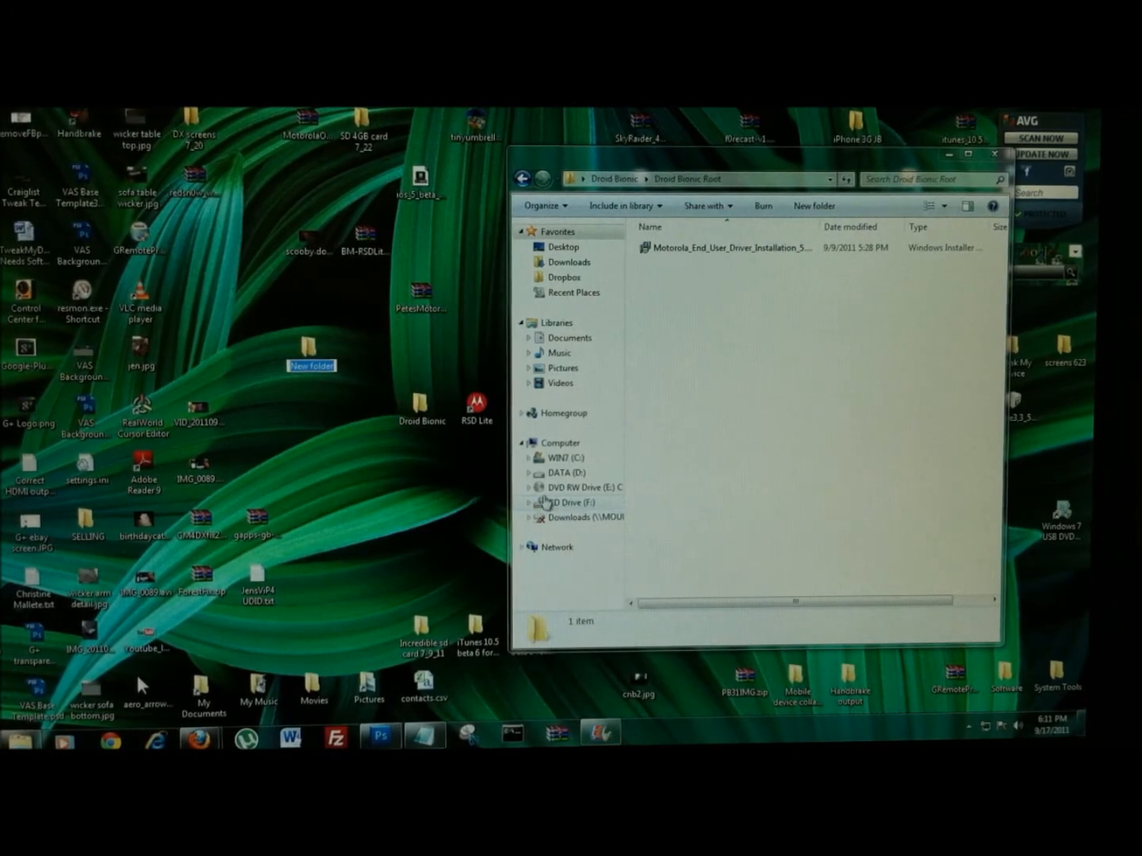
{"action": "type", "text": "Pete"}
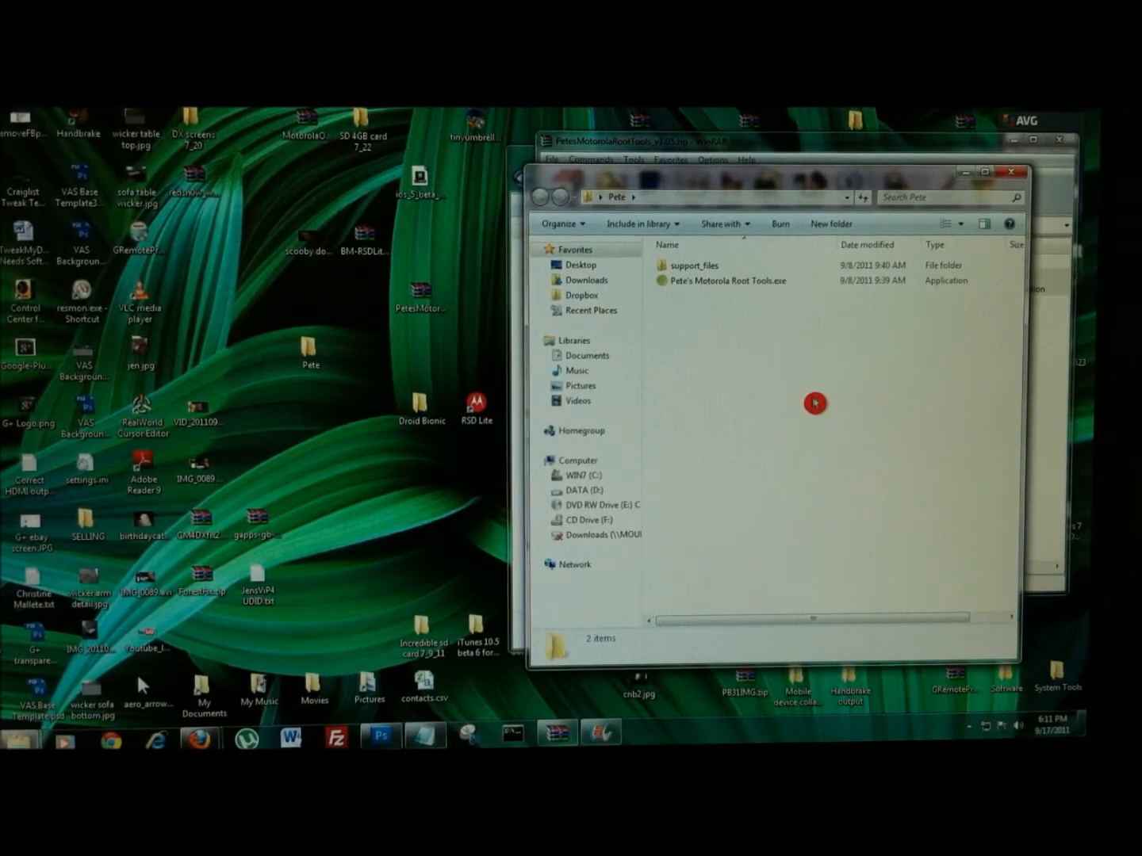
{"action": "mouse_move", "coordinate": [736, 292]}
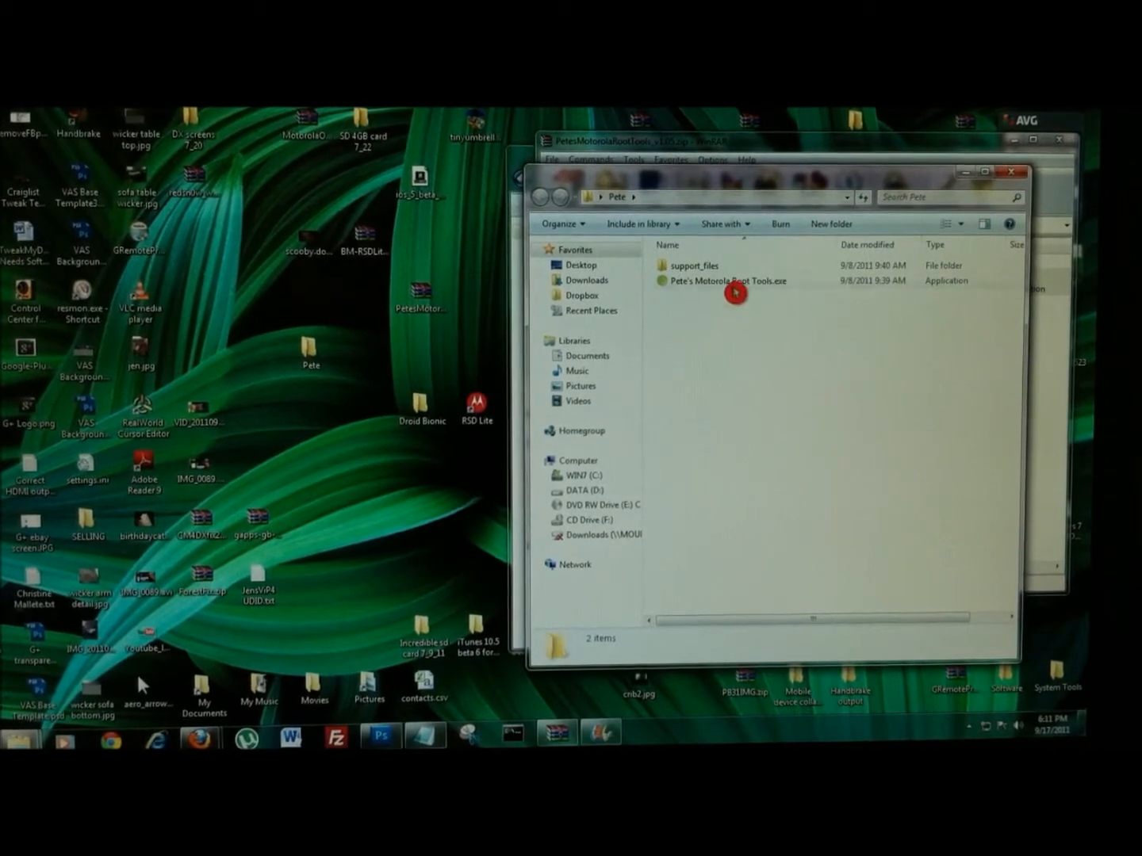
{"action": "double_click", "coordinate": [733, 286]}
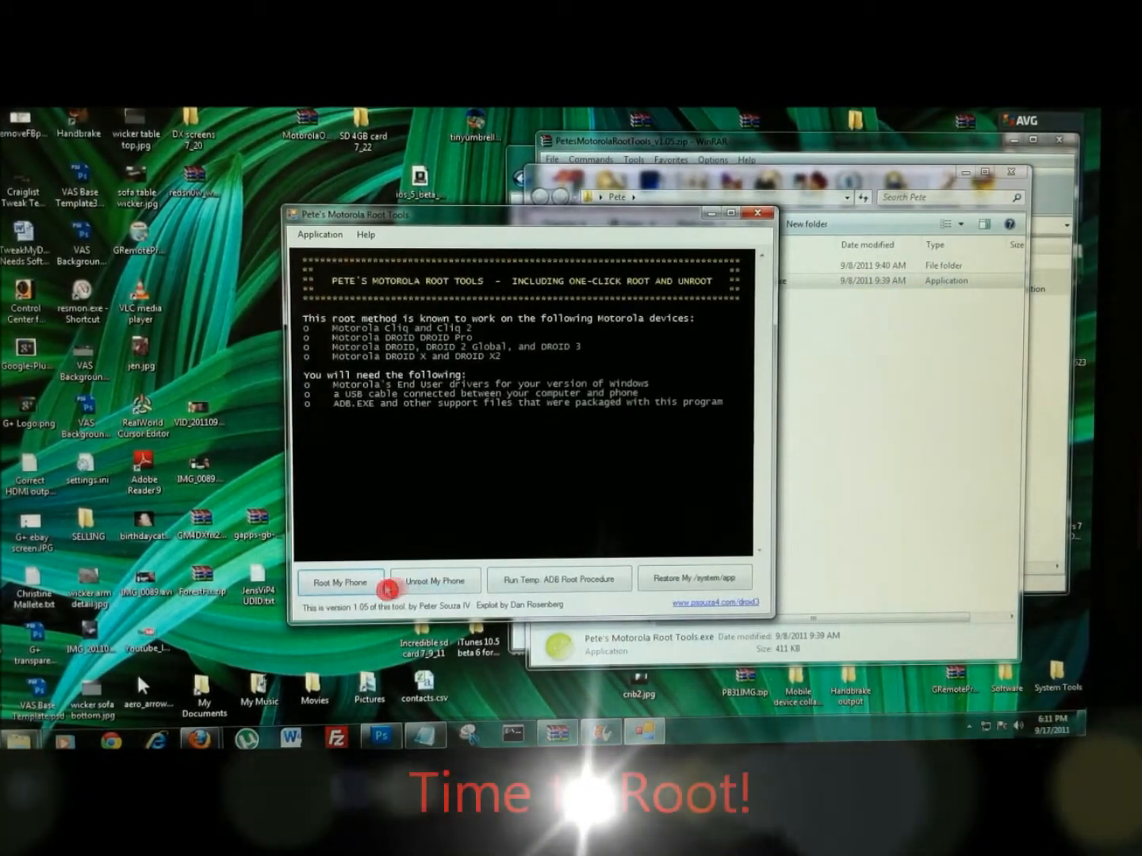
Run Root My Phone so the tool shows 'SEARCHING FOR THE PHONE'
{"action": "left_click", "coordinate": [355, 581]}
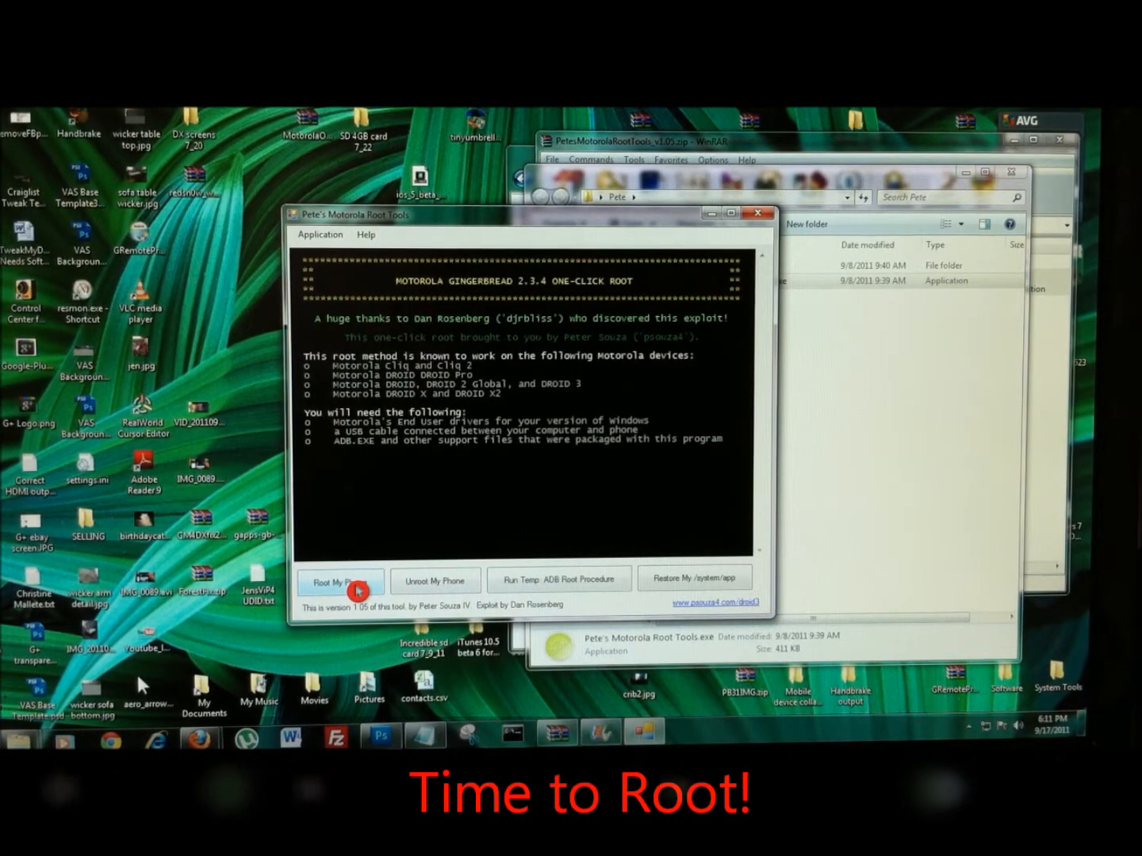
{"action": "left_click", "coordinate": [340, 580]}
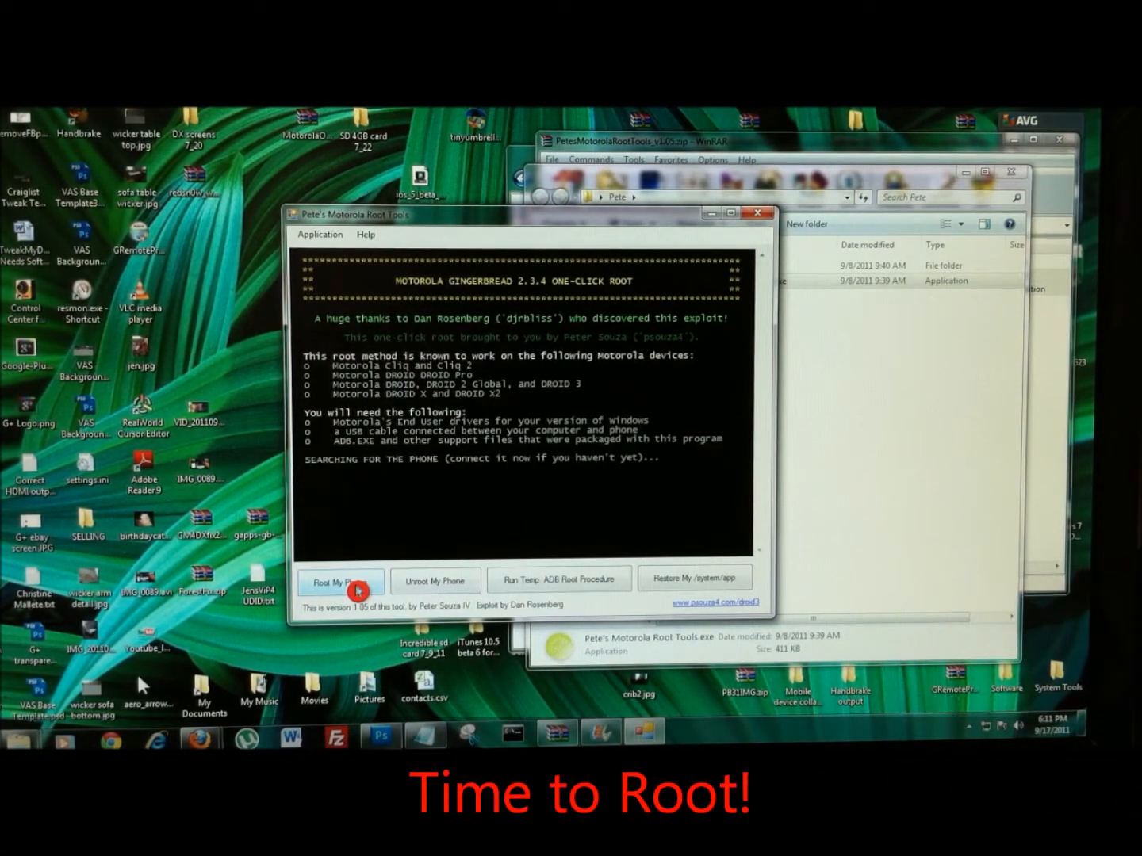